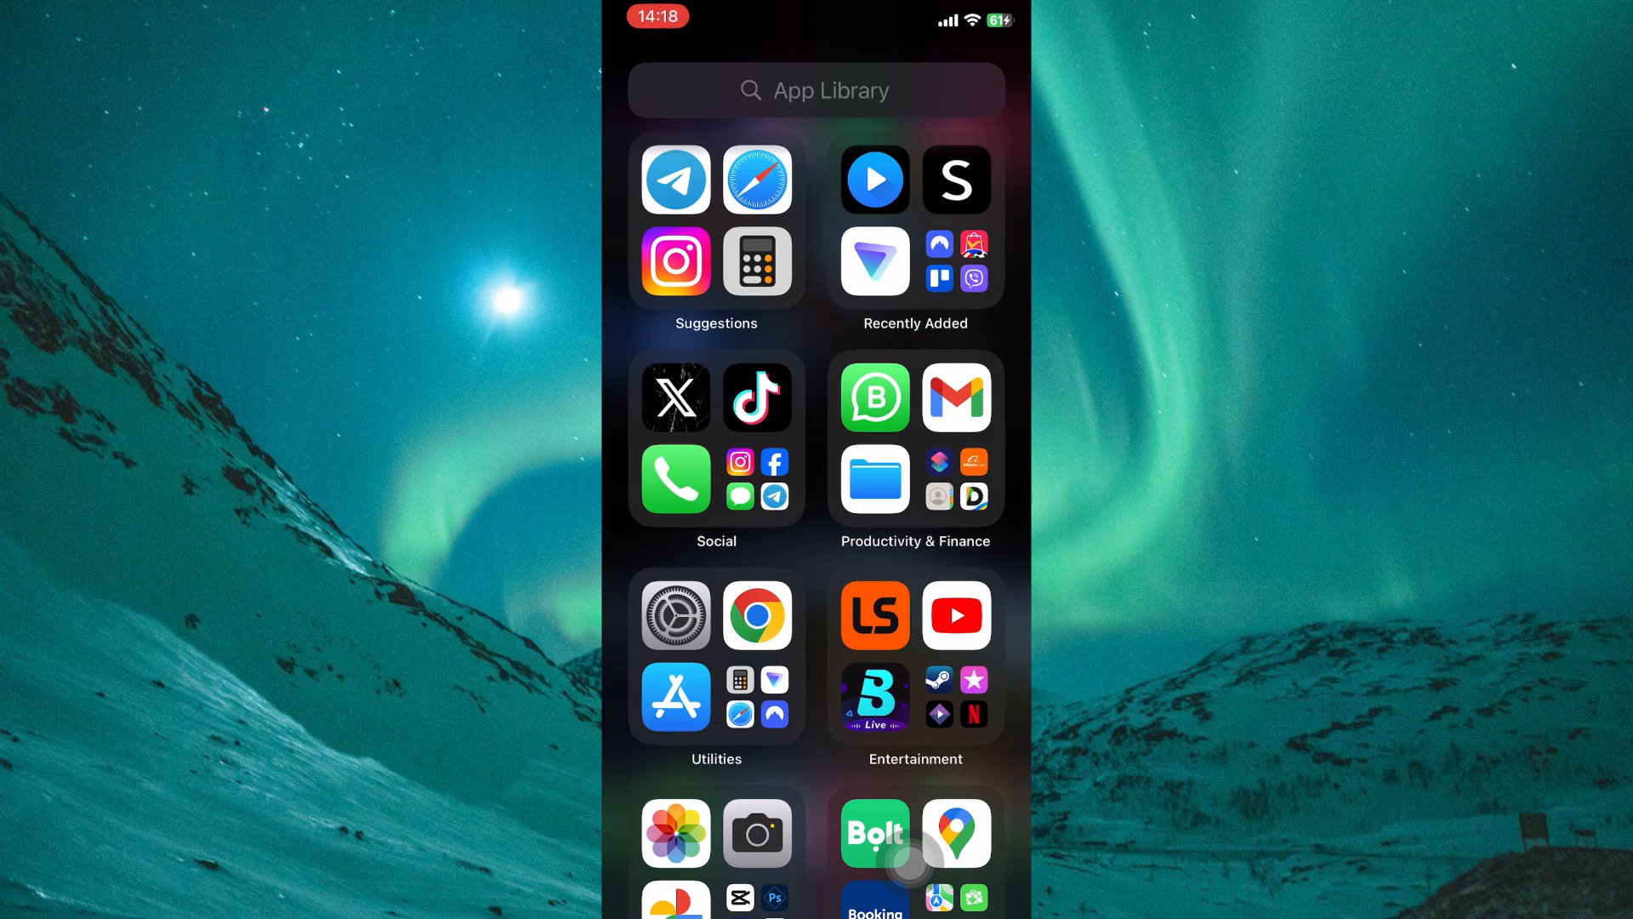
# Open Settings and go to the Apple ID account page from the name banner.
pyautogui.click(675, 614)
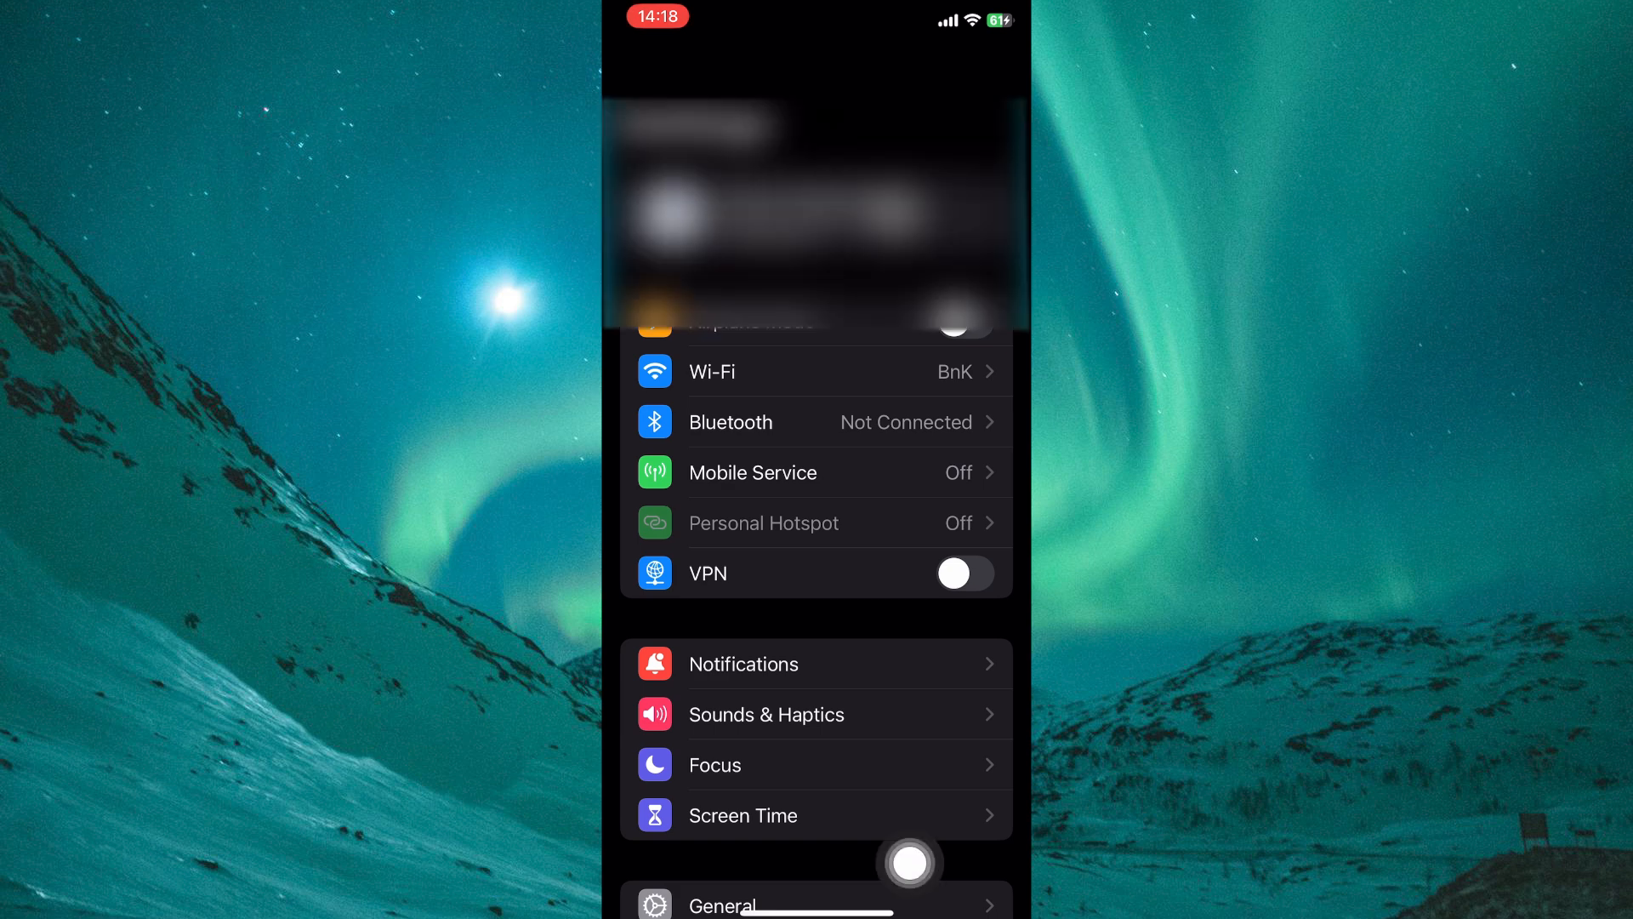
pyautogui.click(816, 208)
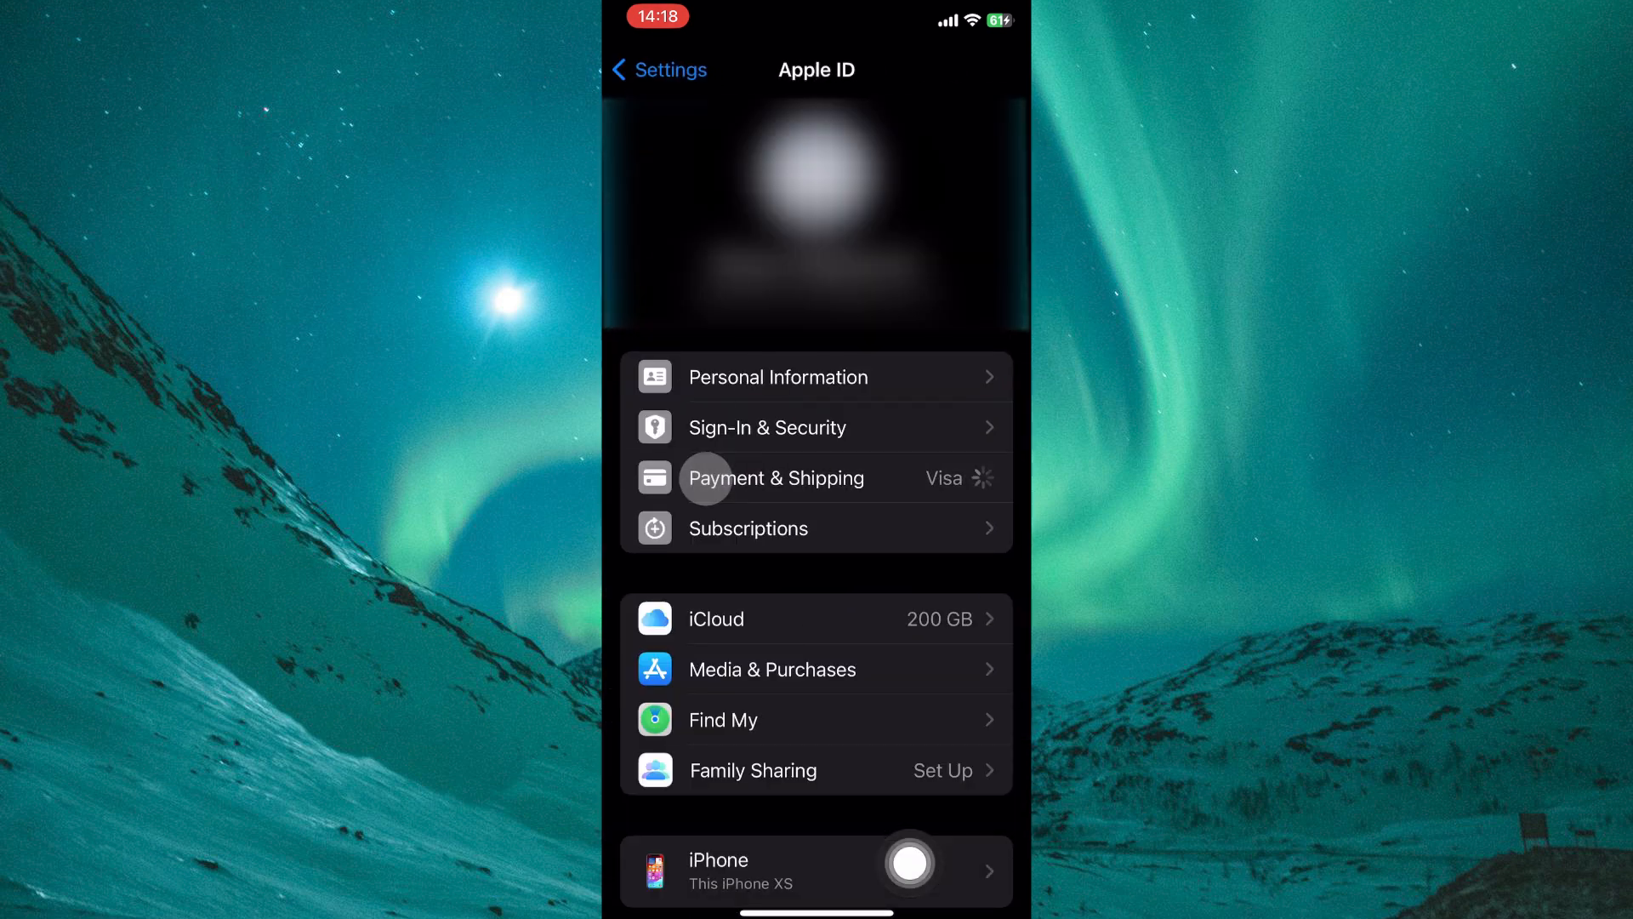
pyautogui.click(774, 476)
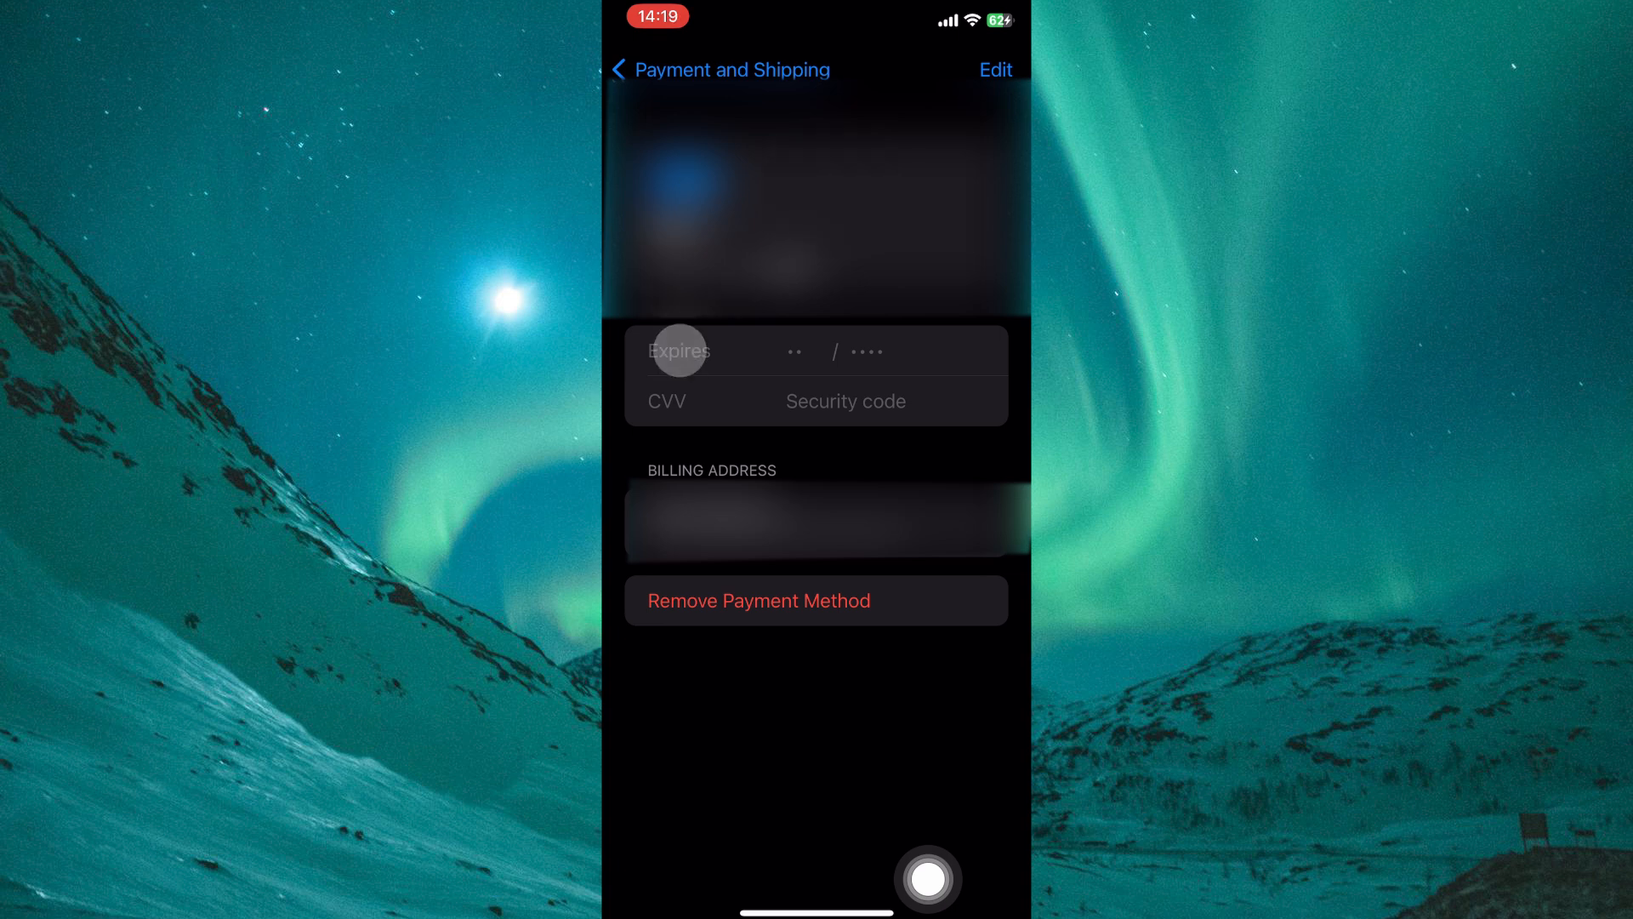
pyautogui.moveTo(831, 350)
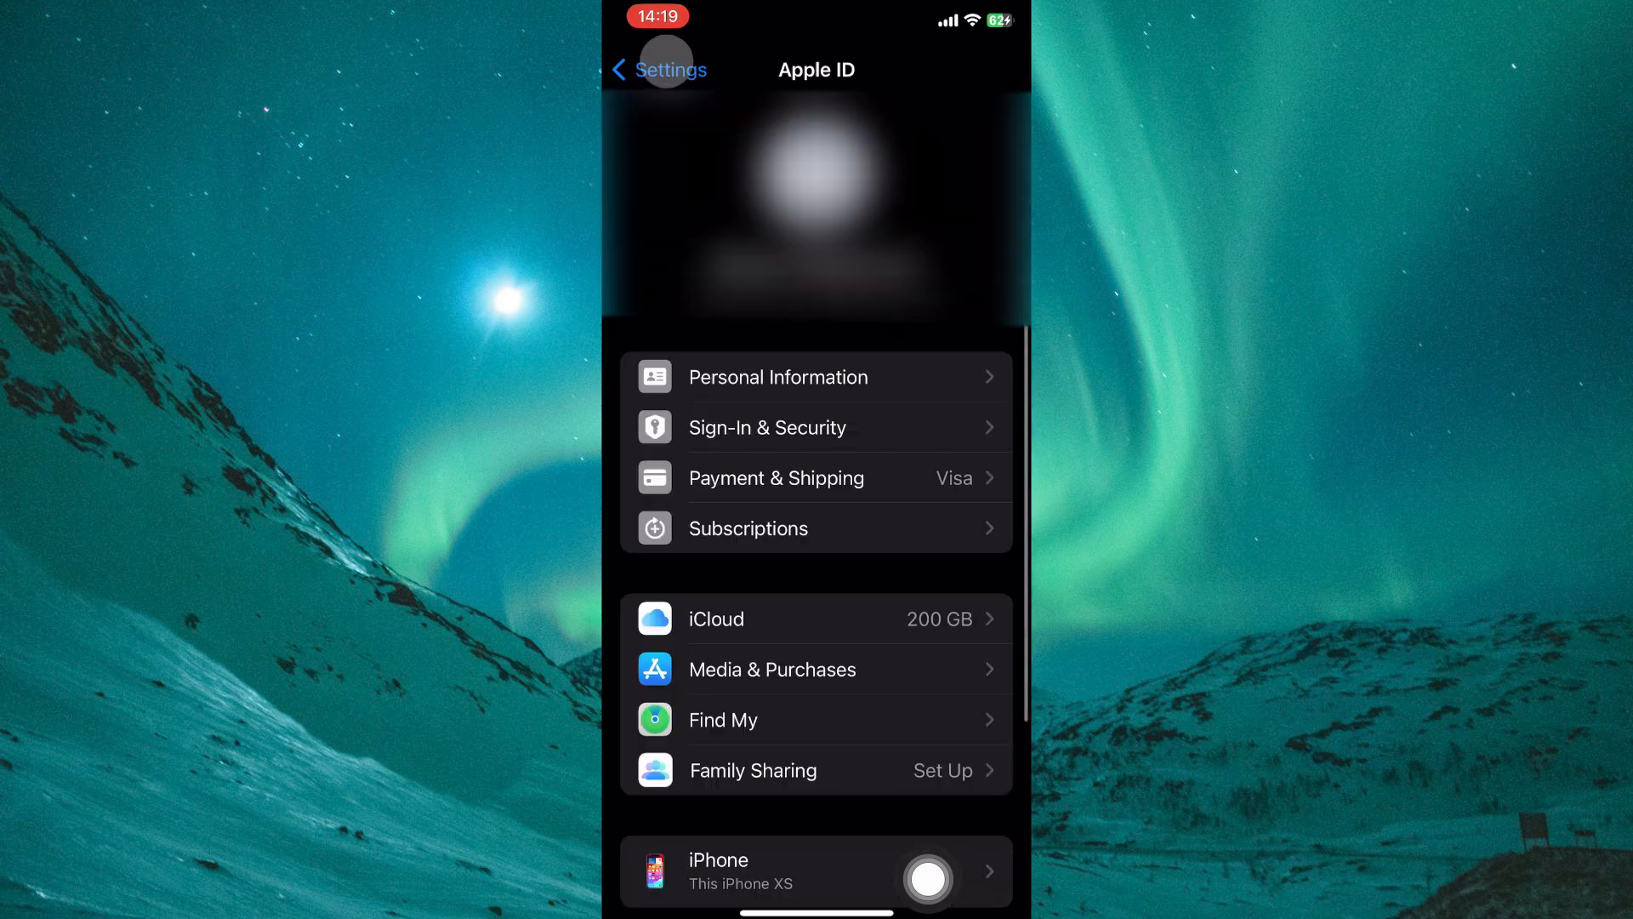
pyautogui.click(772, 668)
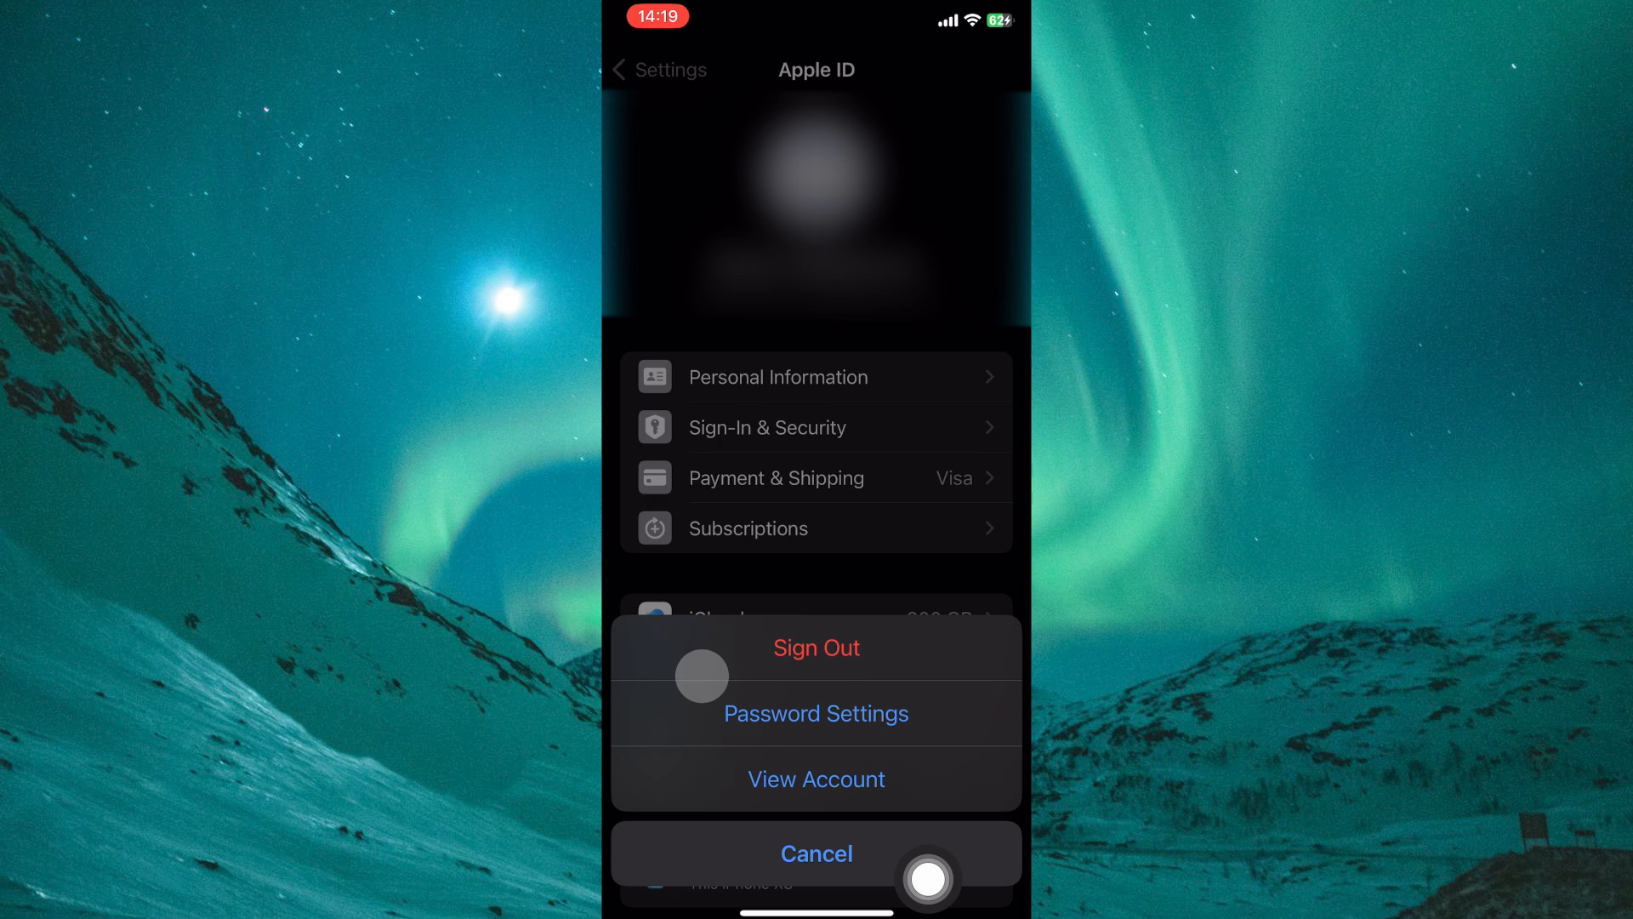
# Choose View Account to open the Media & Purchases account page.
pyautogui.click(816, 778)
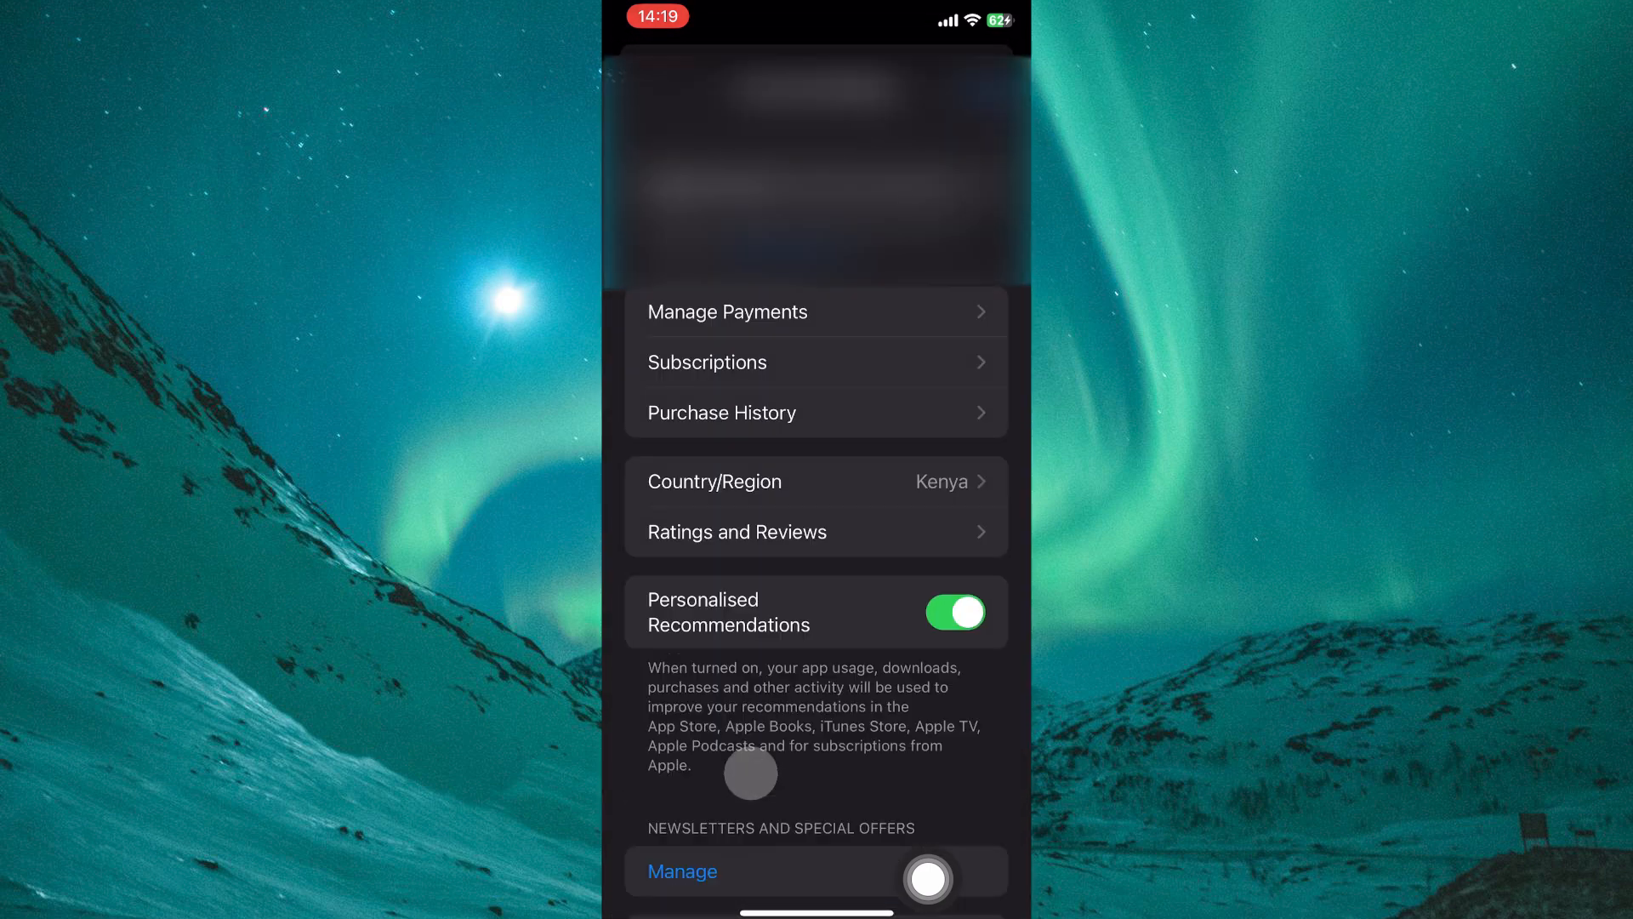